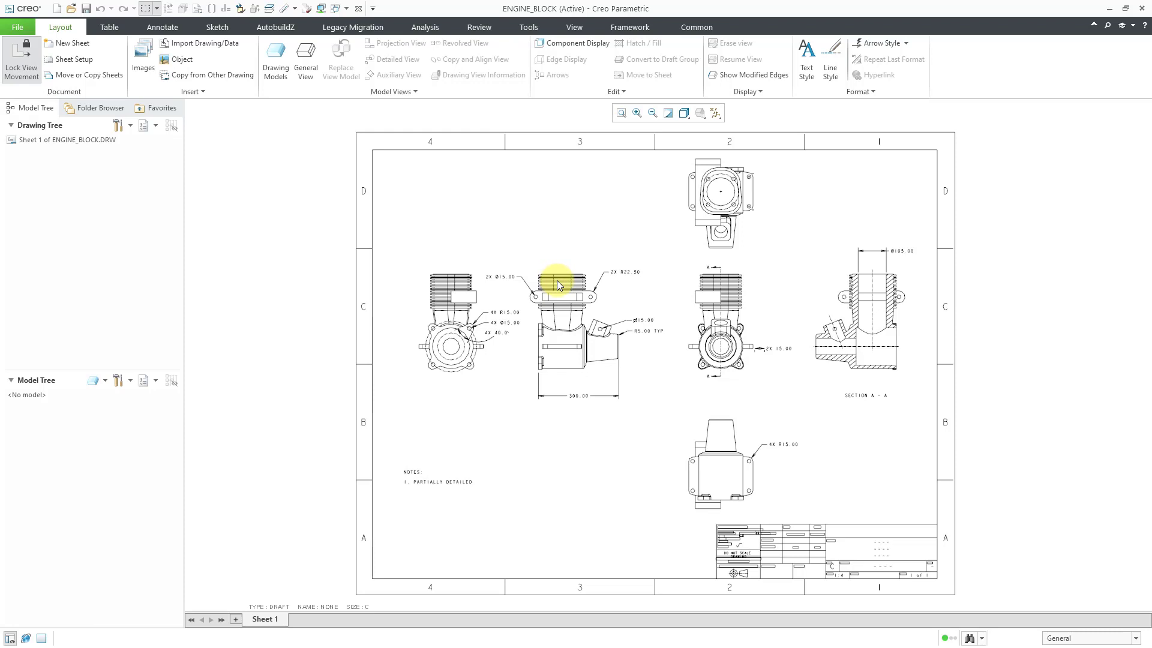
Switch from the Sketch ribbon to the Annotate ribbon so the drawing tree lists draft annotations
left_click(216, 26)
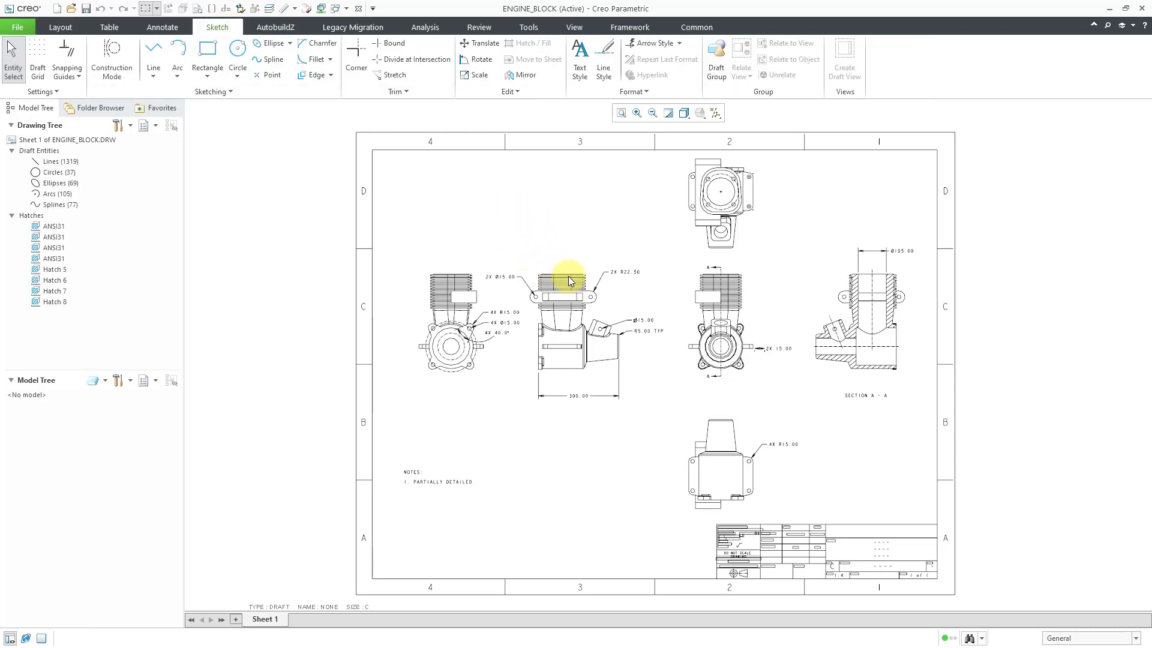
mouse_move(568, 283)
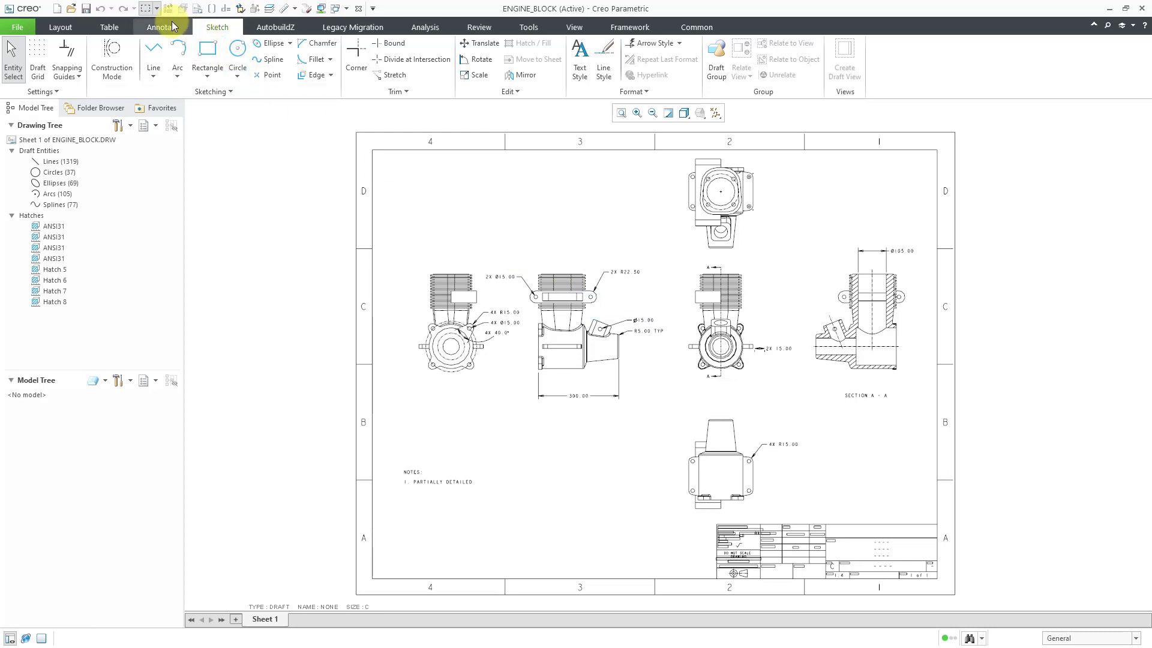
left_click(162, 26)
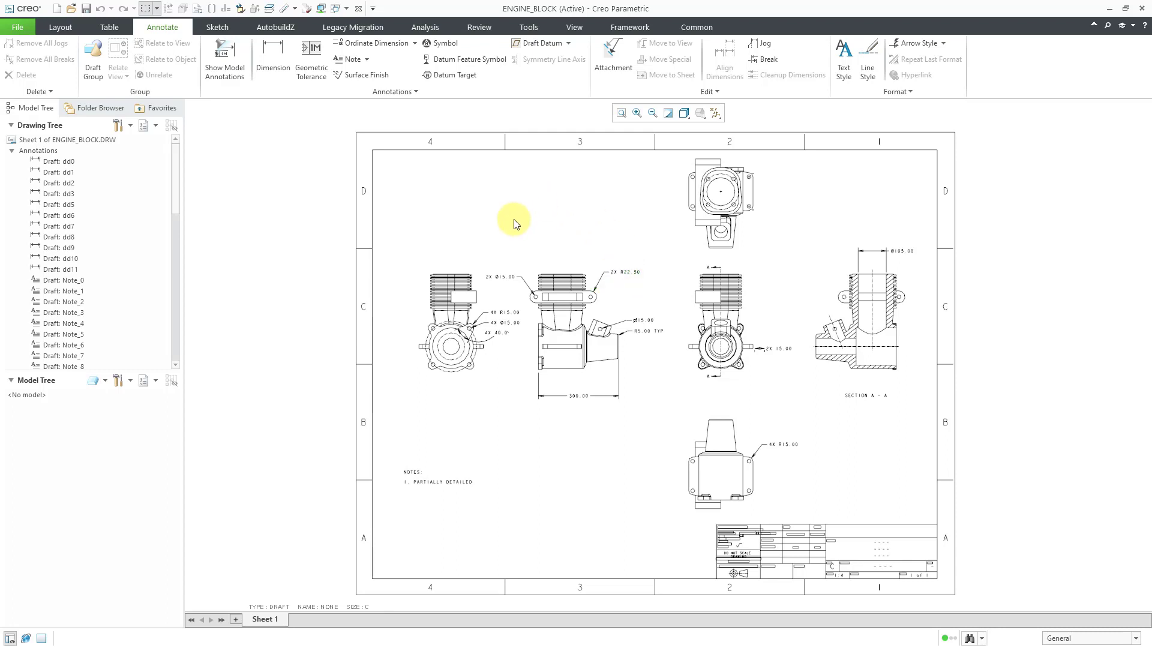
mouse_move(706, 288)
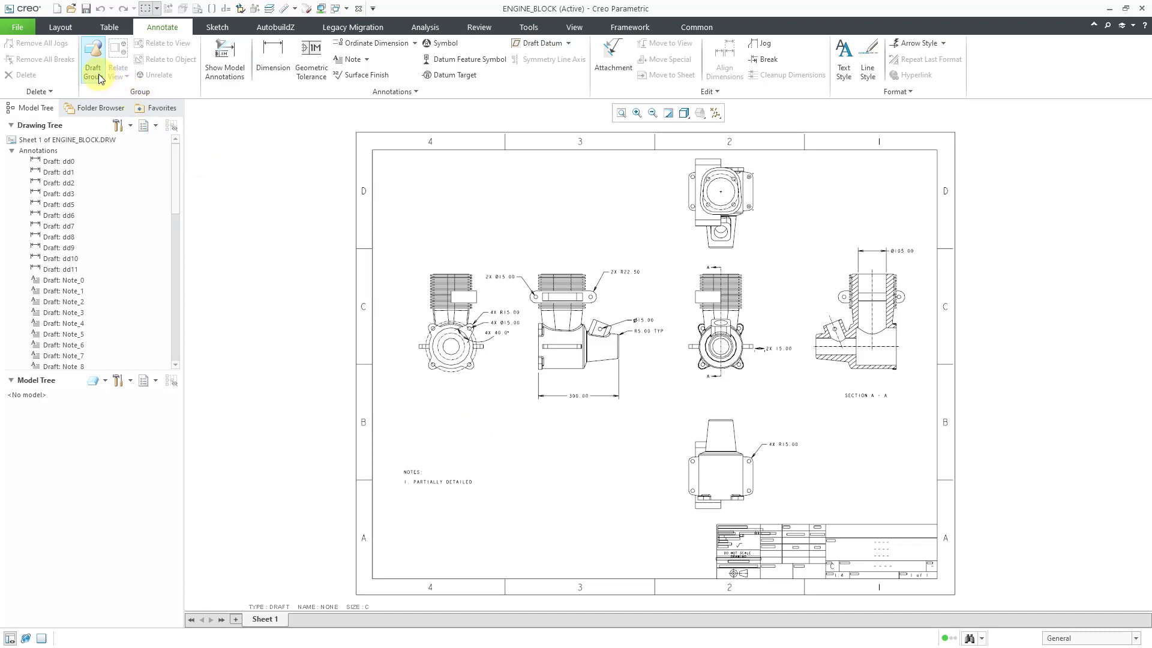
Create a draft group named SIDE from the side view's box-selected draft lines and dimensions
left_click(96, 59)
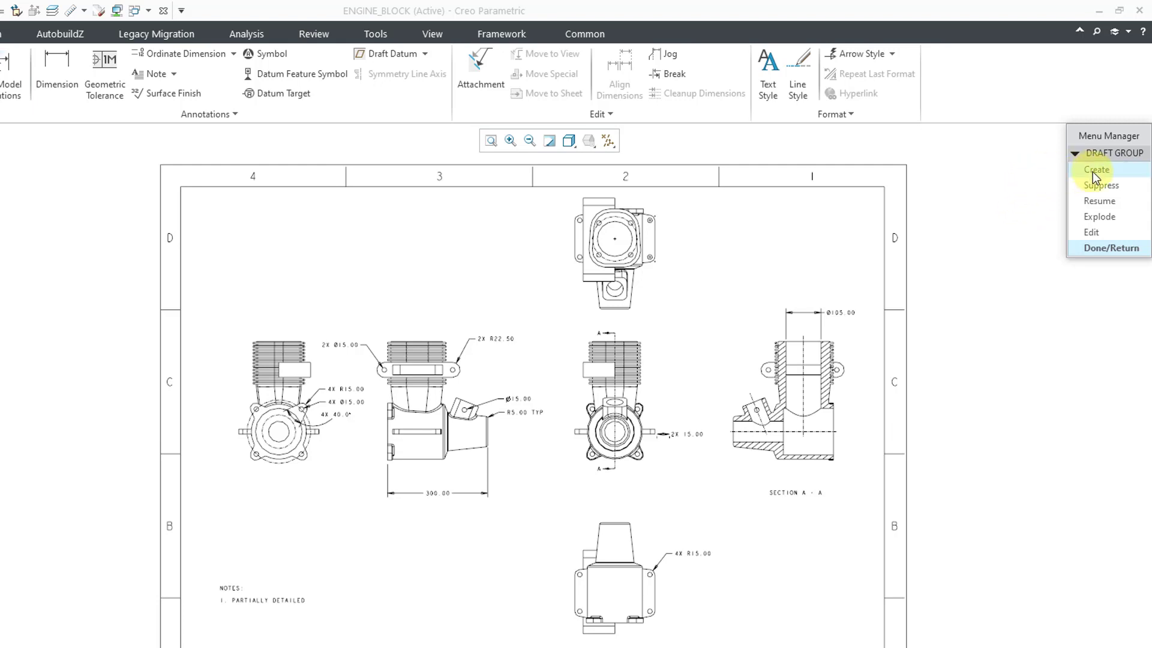
left_click(1097, 169)
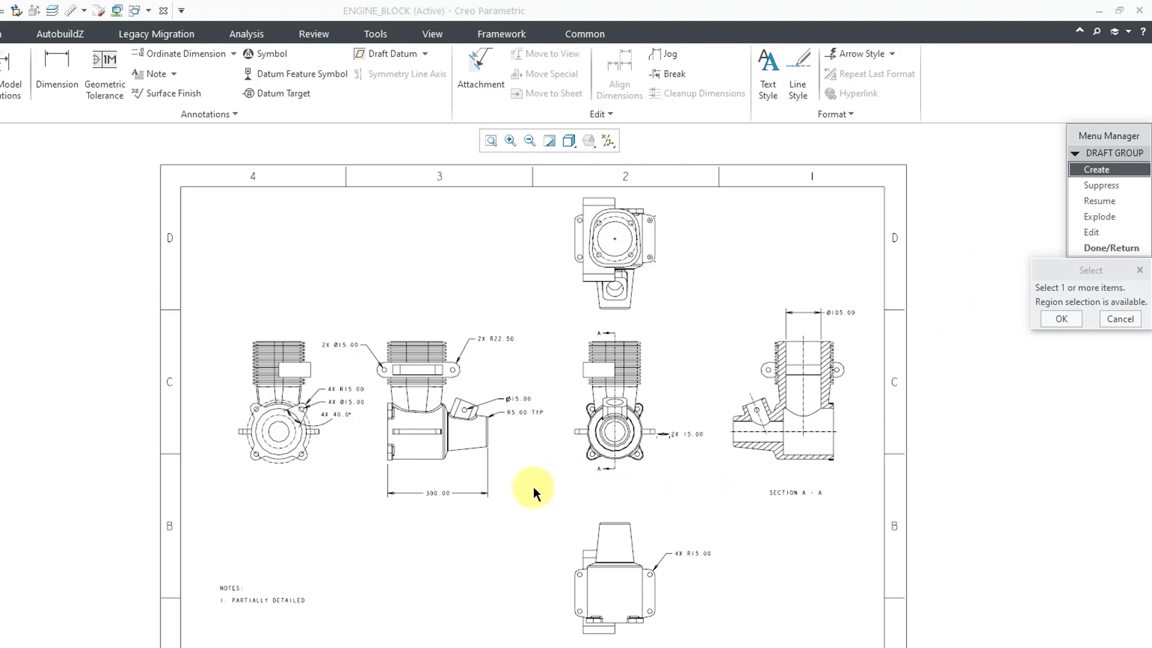
mouse_move(374, 322)
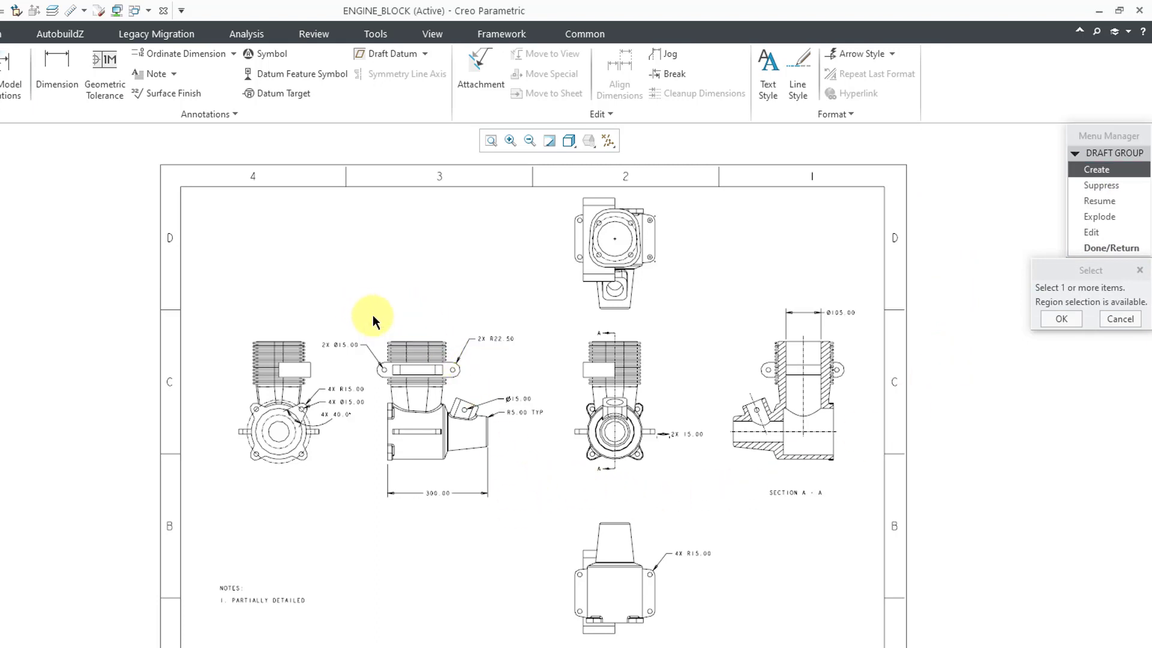
left_click_drag(364, 304, 550, 509)
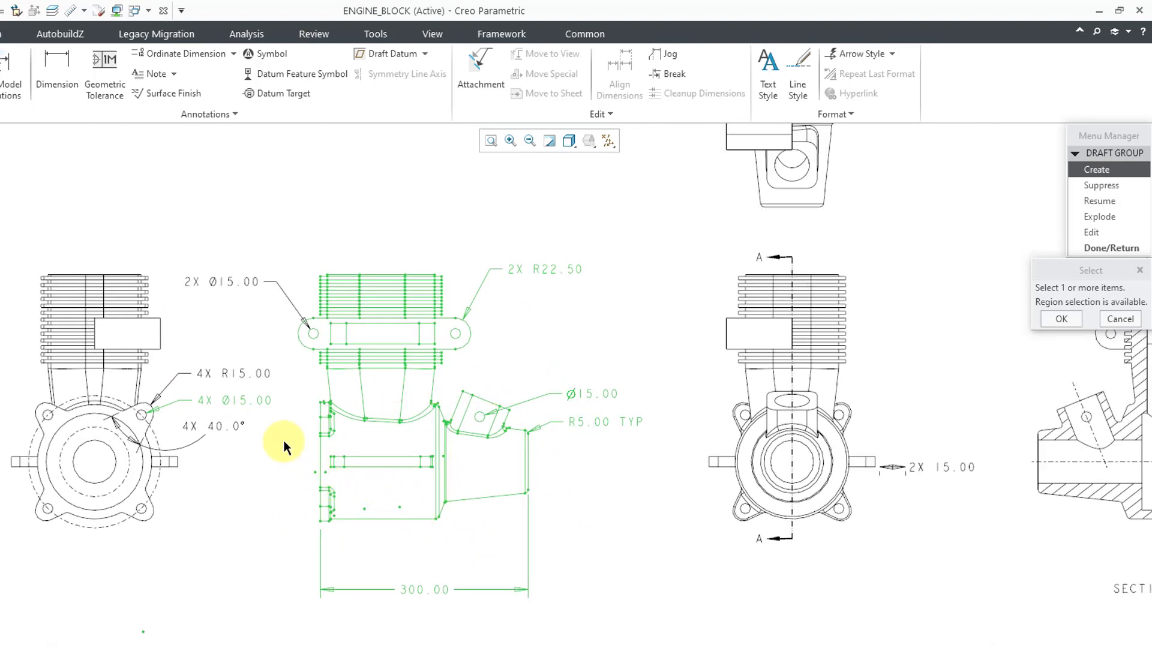
mouse_move(302, 417)
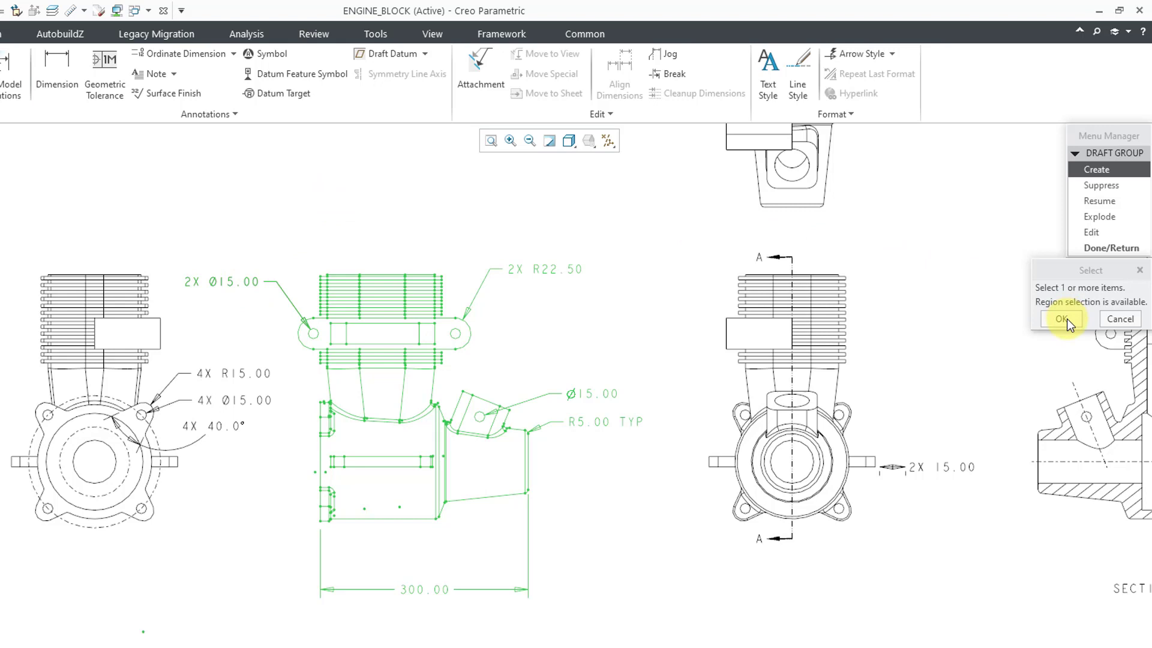
left_click(1062, 319)
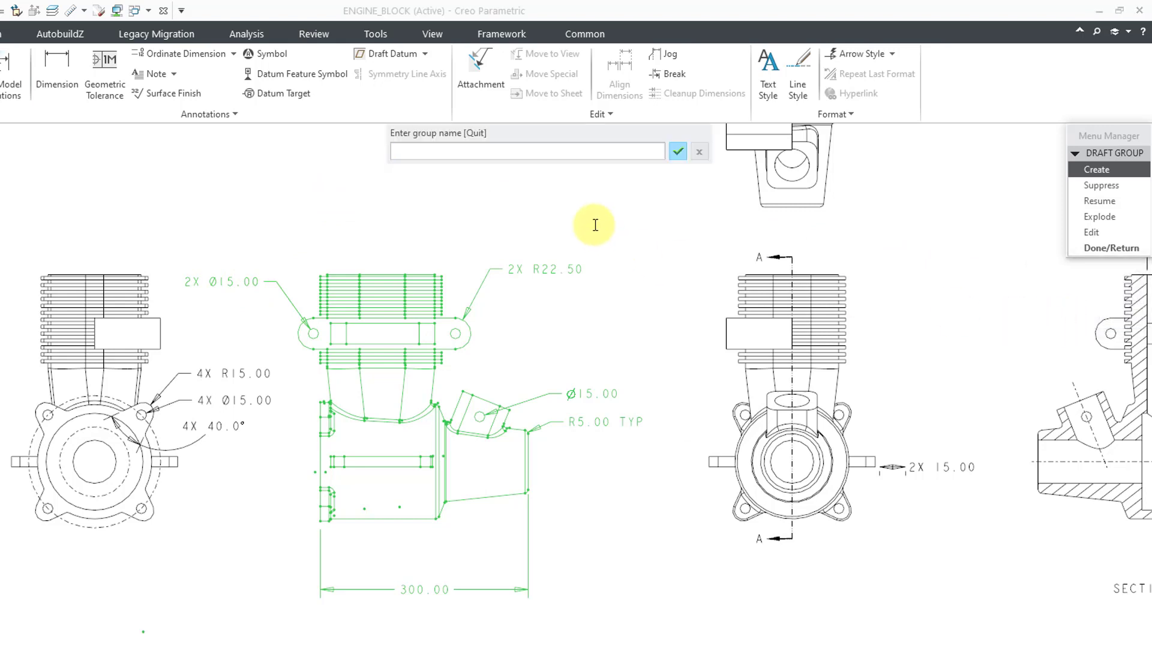
type("S")
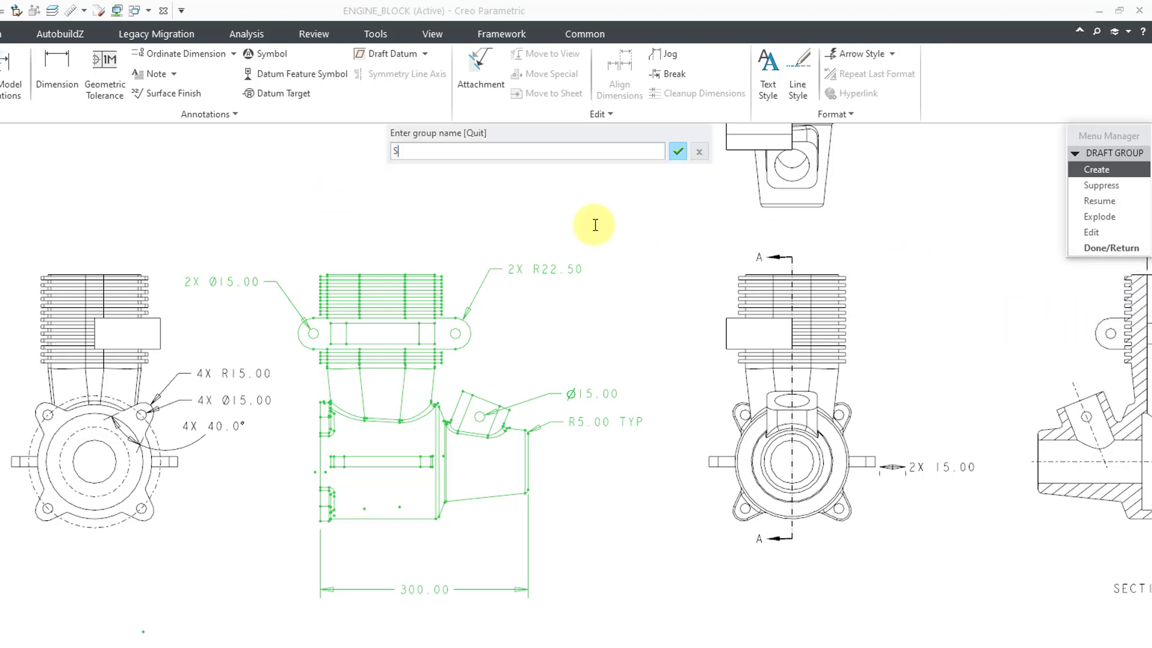
type("IDE")
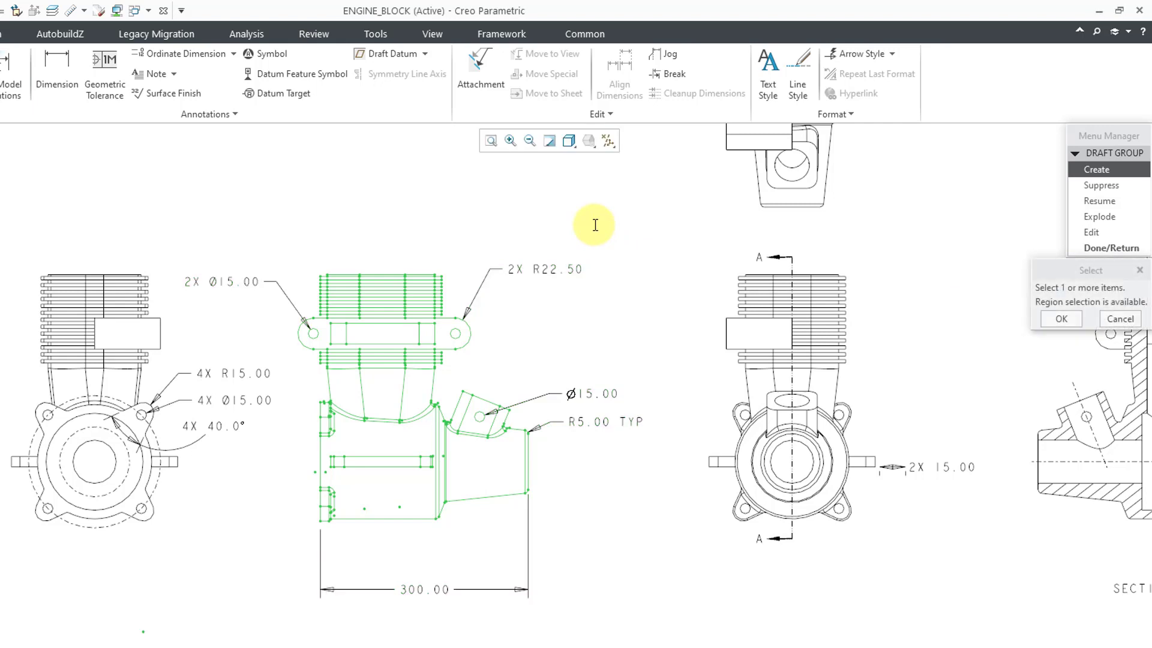
mouse_move(972, 354)
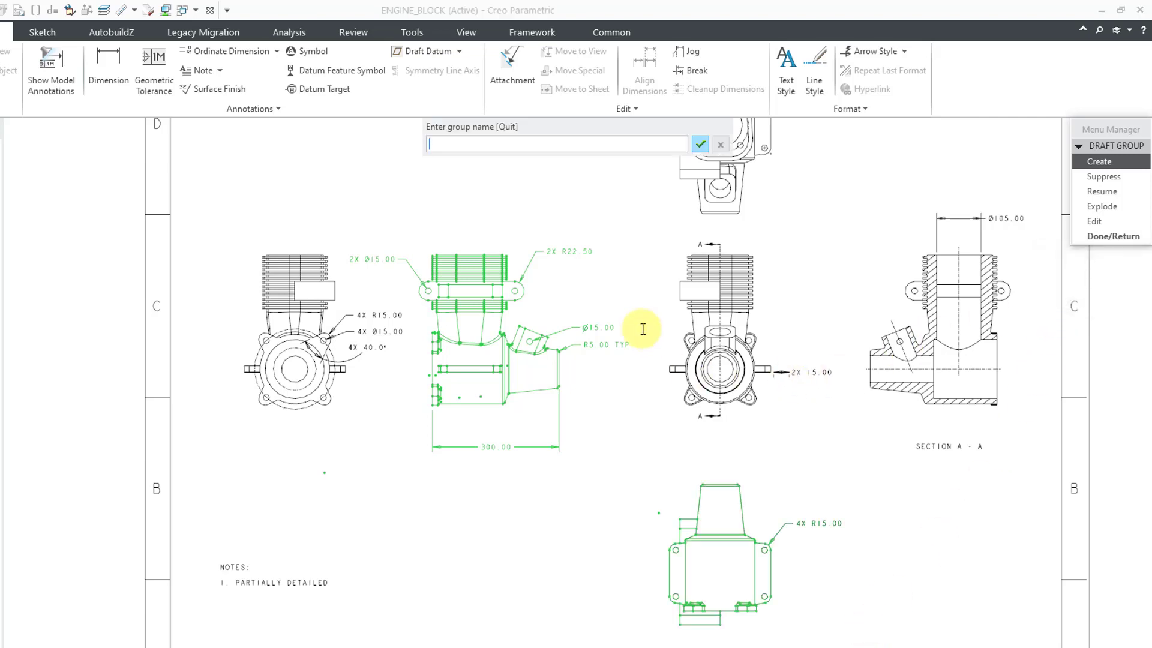
Name the bottom view's draft group BT
type("BT")
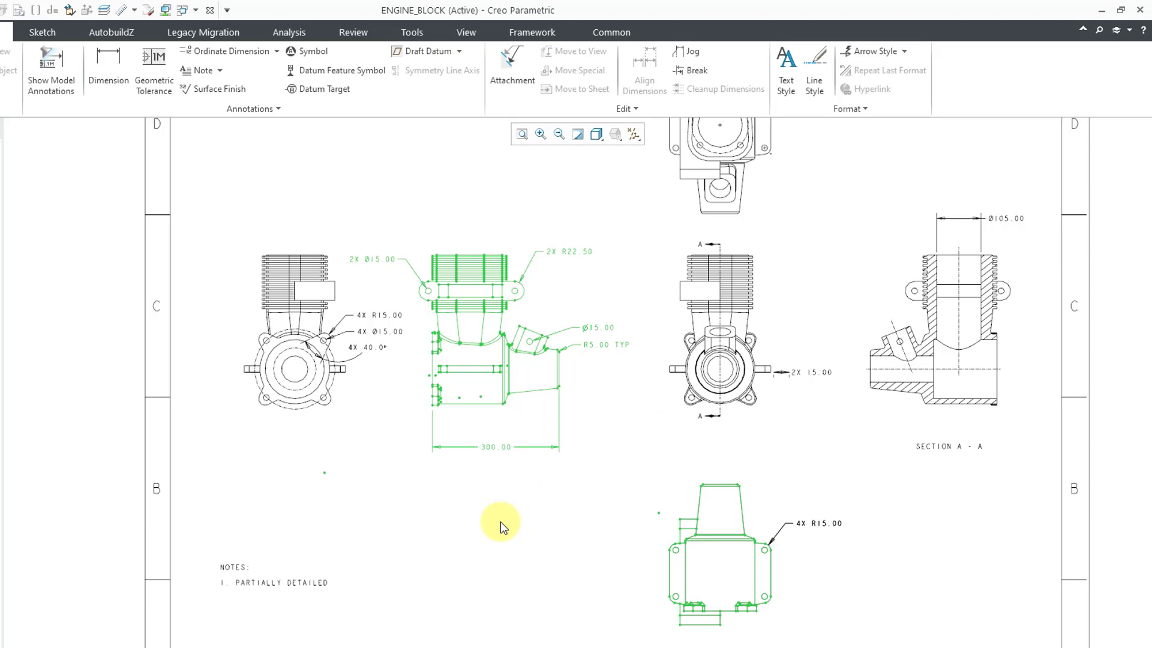
mouse_move(577, 142)
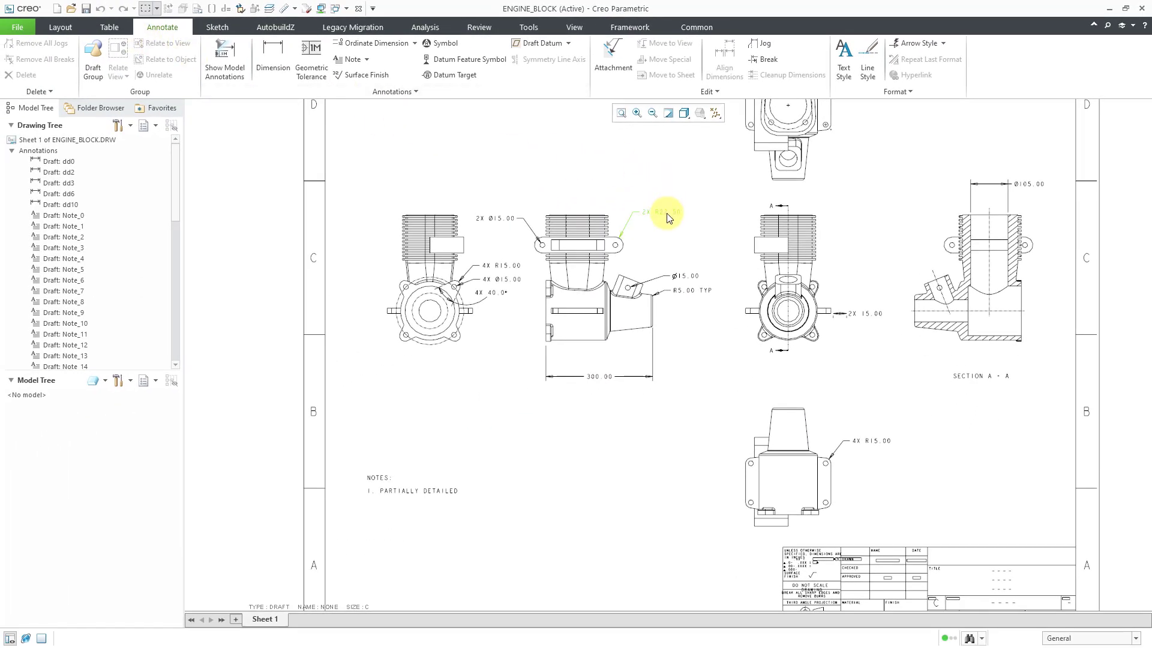
Verify the side view group and the bottom view with its 4X R15.00 note each select as one unit
left_click(666, 212)
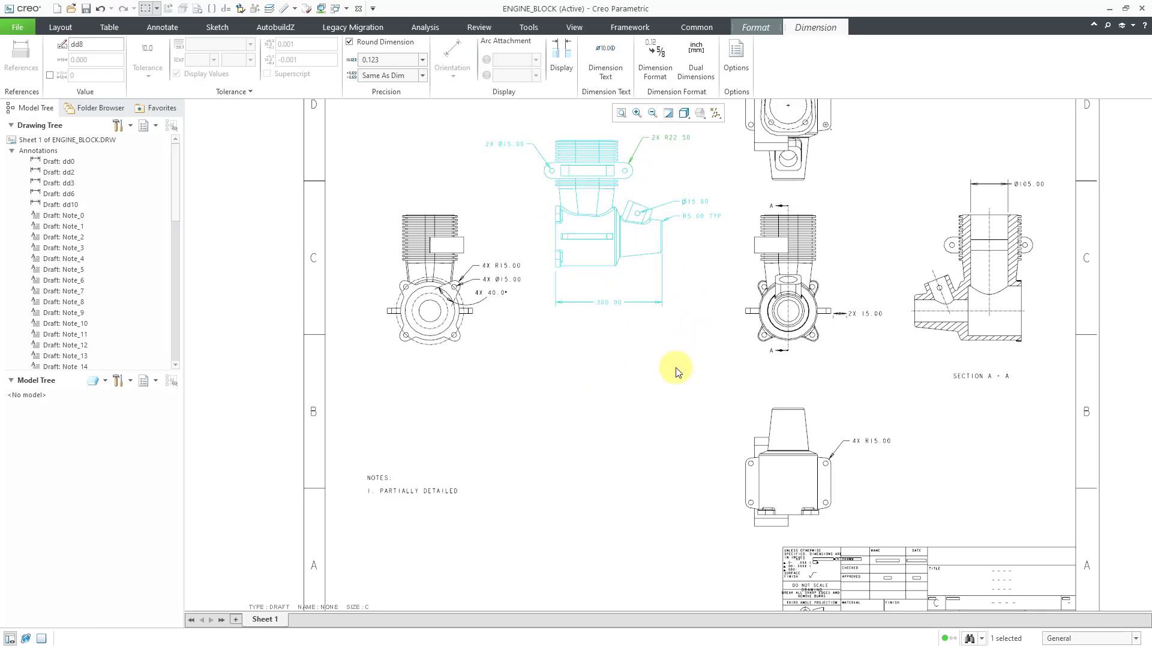
mouse_move(647, 353)
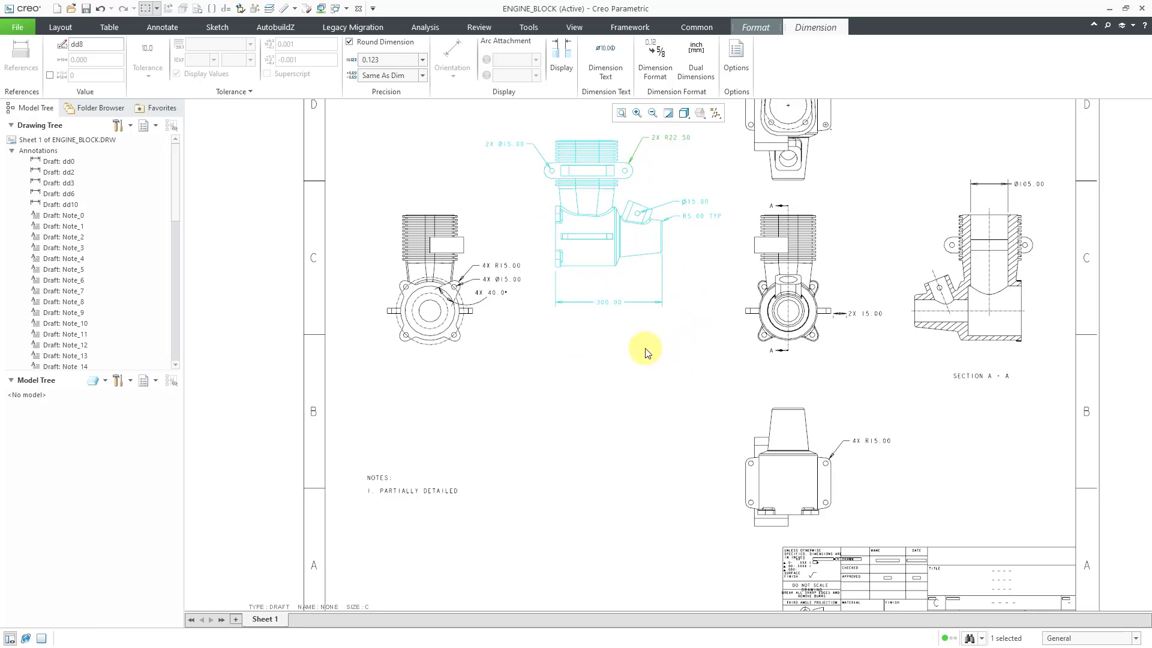
left_click(161, 26)
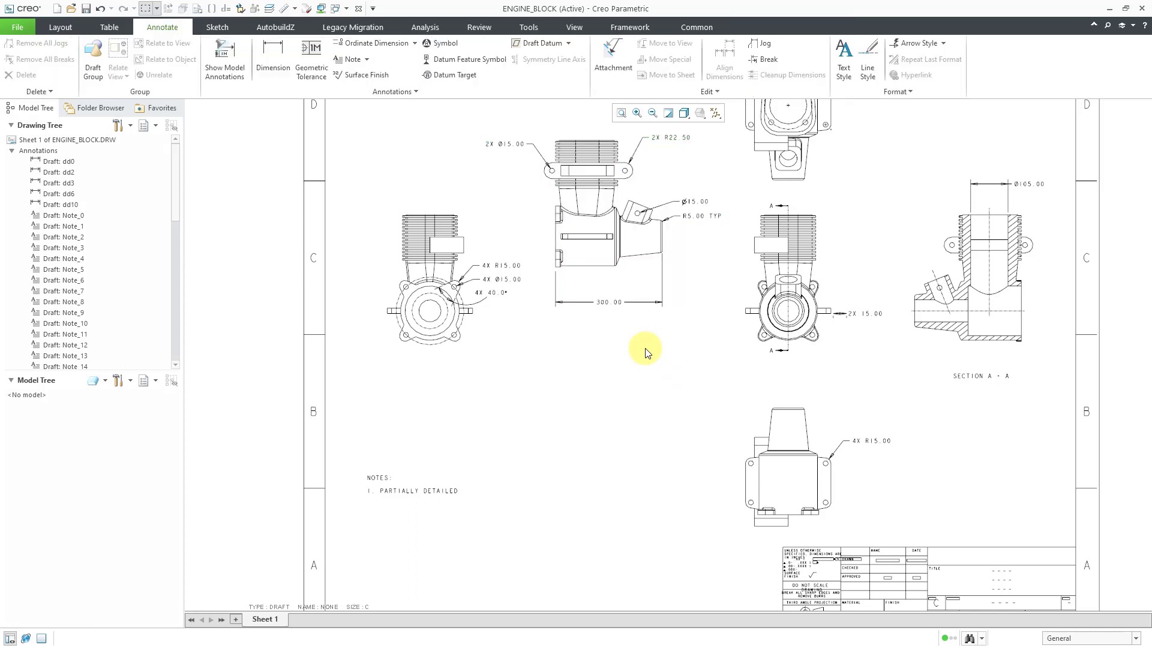
mouse_move(403, 161)
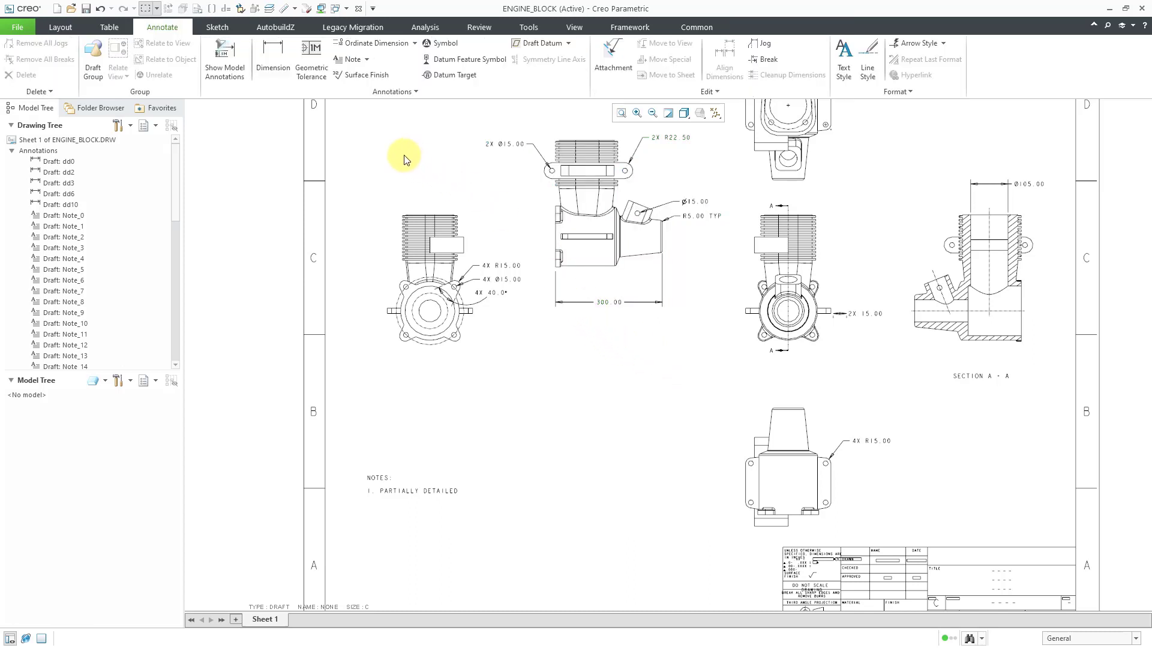
left_click(216, 27)
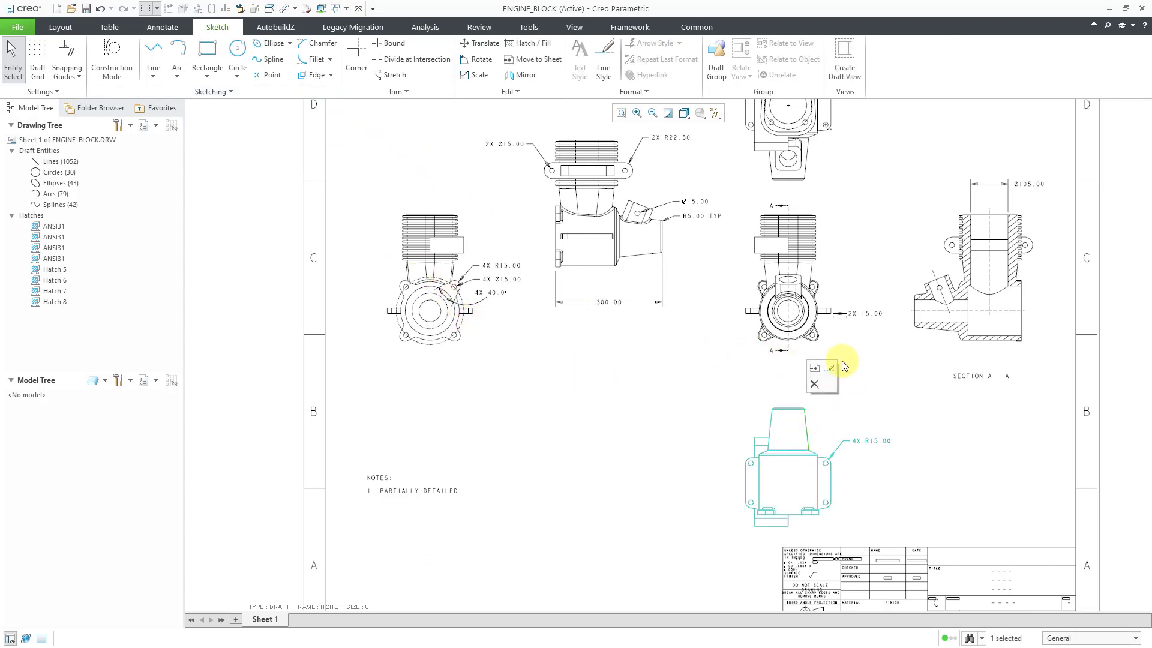
mouse_move(873, 391)
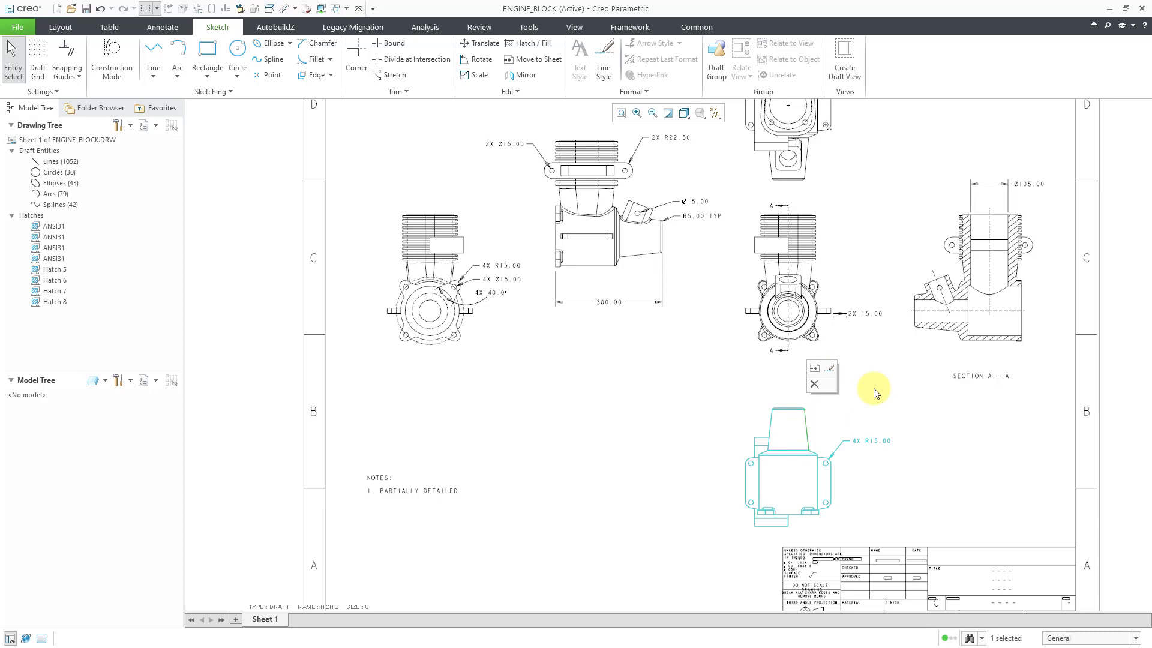
mouse_move(808, 436)
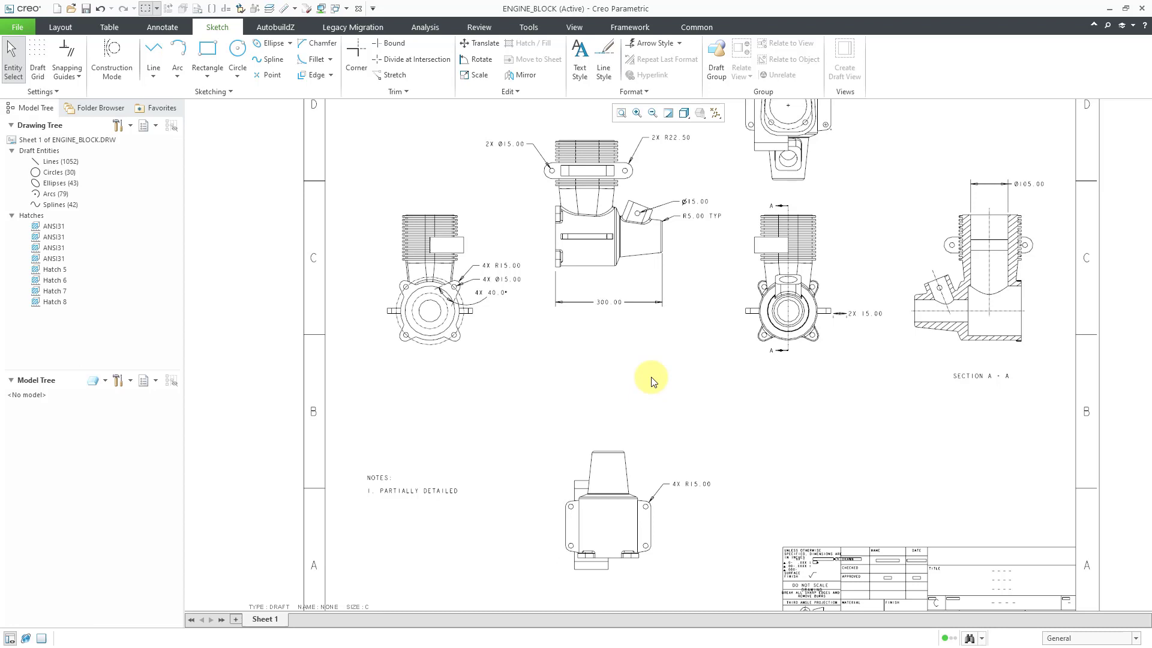
mouse_move(642, 386)
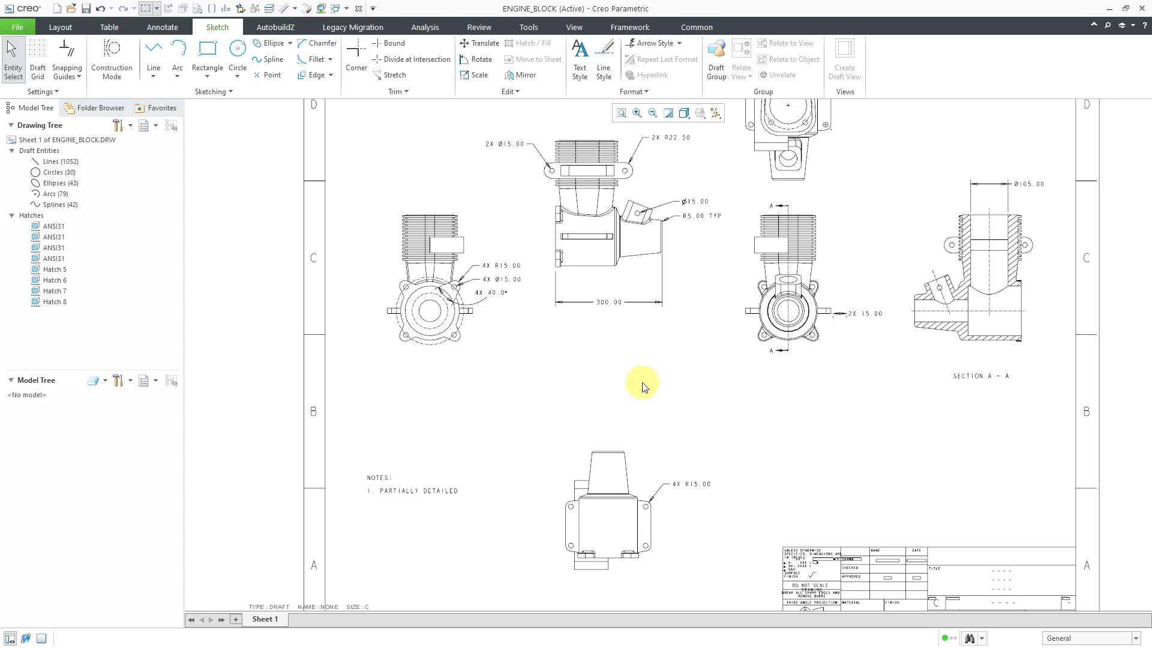
mouse_move(166, 30)
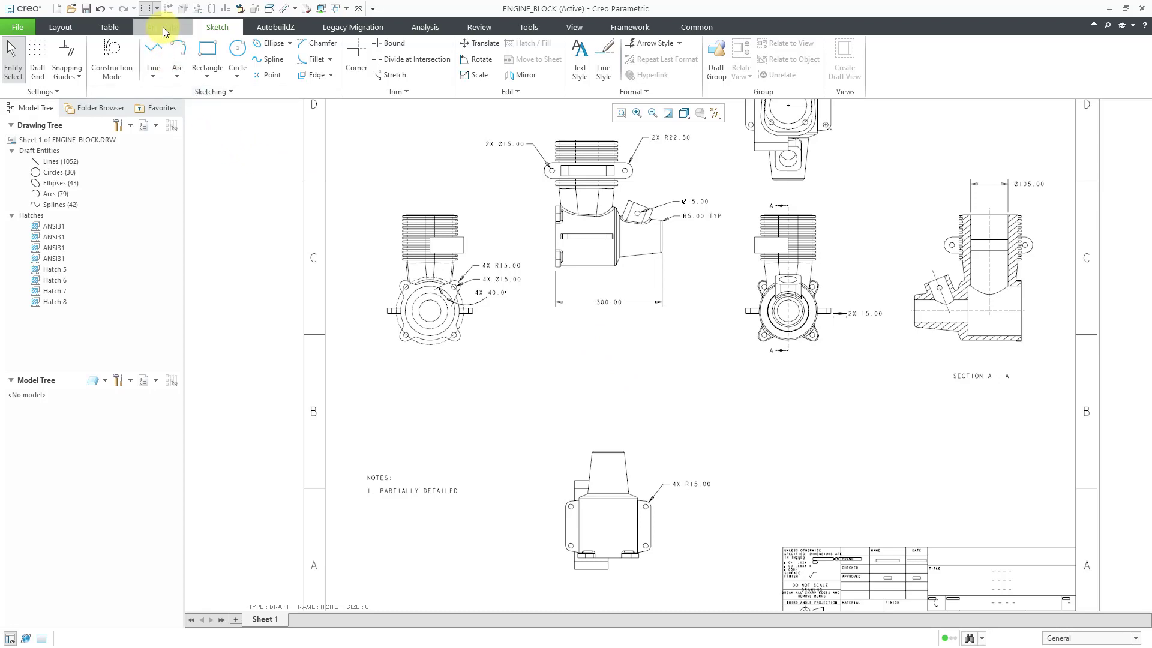
Return to the Annotate ribbon after relocating the bottom view group
left_click(162, 26)
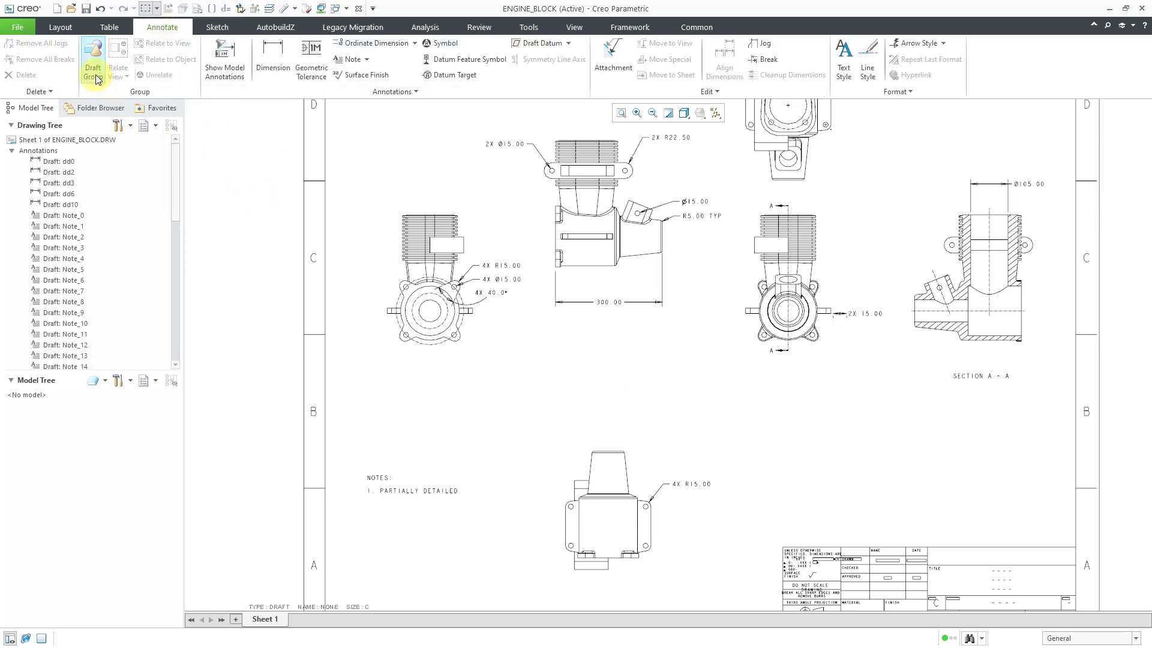
Explode the bottom view draft group via Draft Group > Explode, picking it on the sheet
left_click(93, 57)
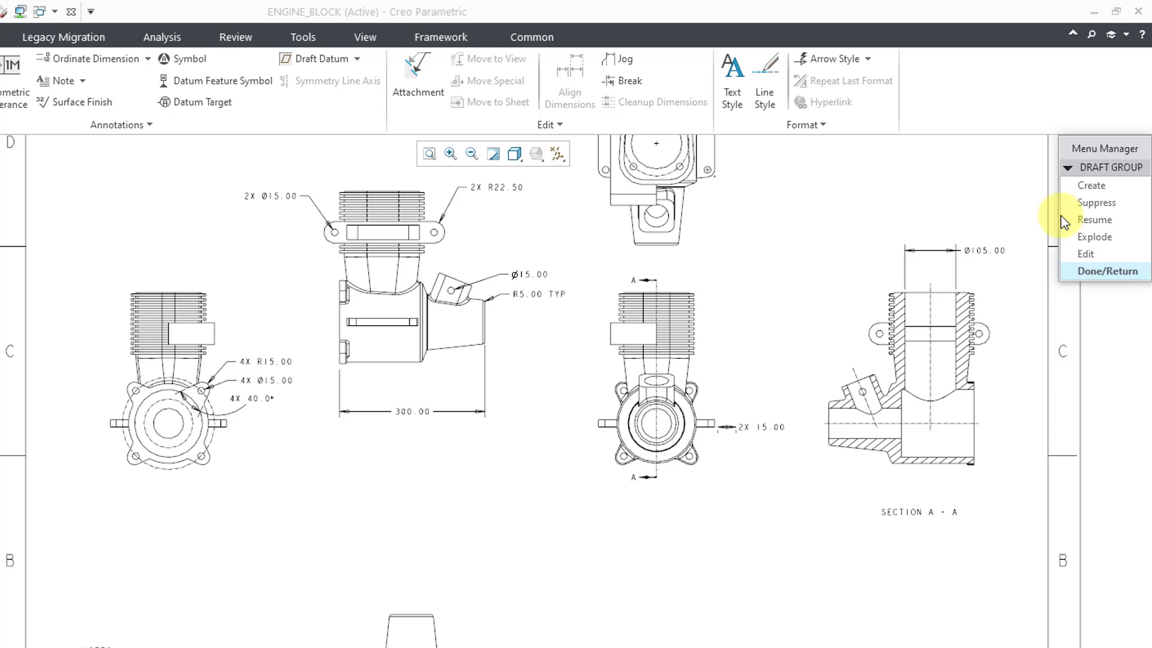
mouse_move(1089, 260)
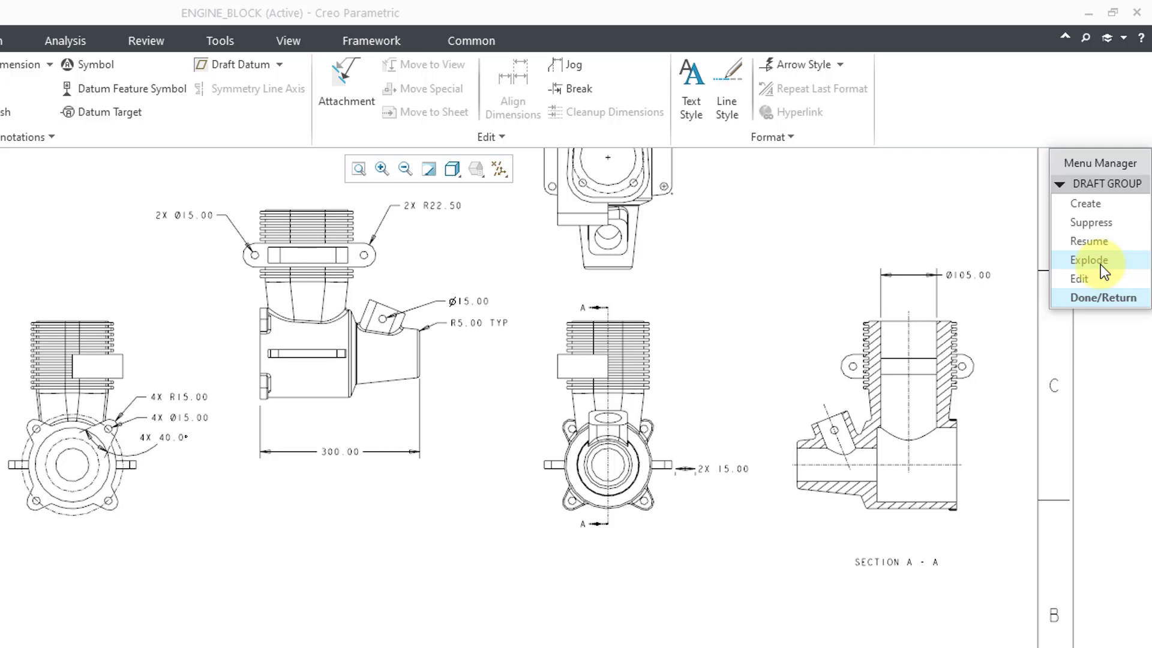
left_click(1090, 259)
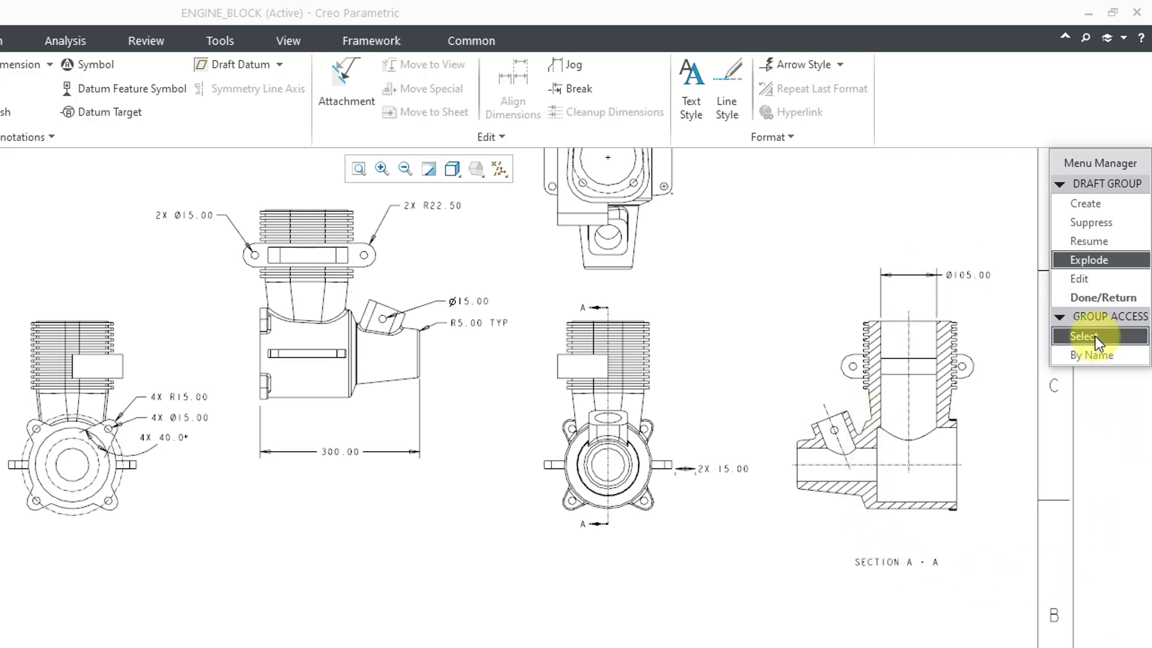
mouse_move(1092, 355)
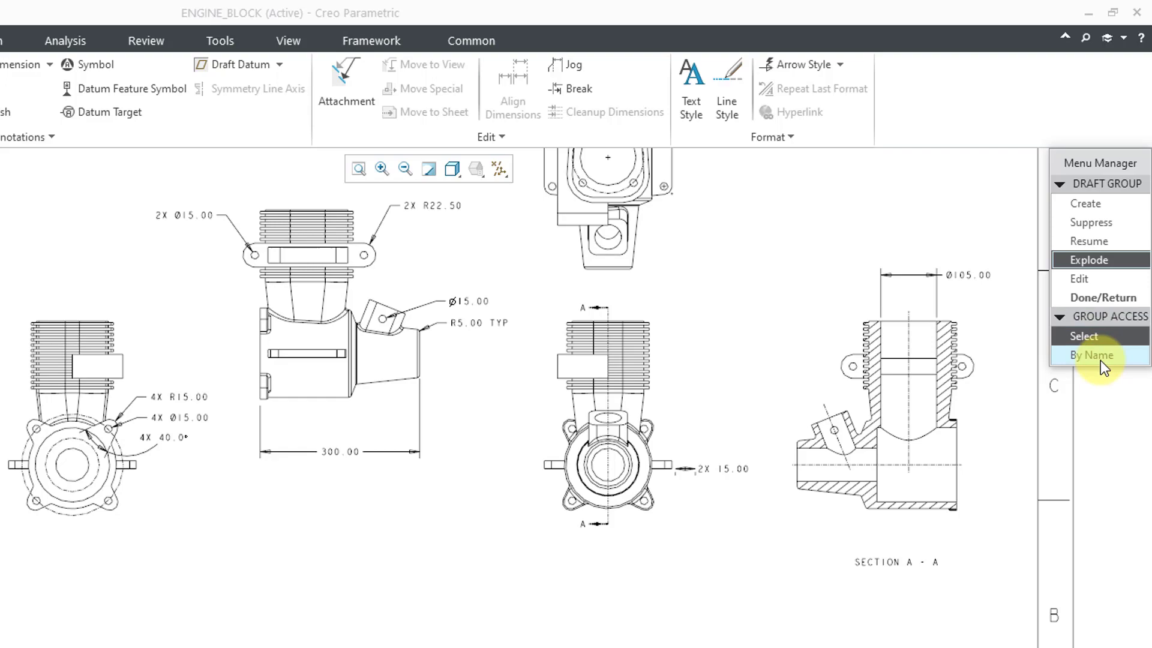
left_click(1087, 354)
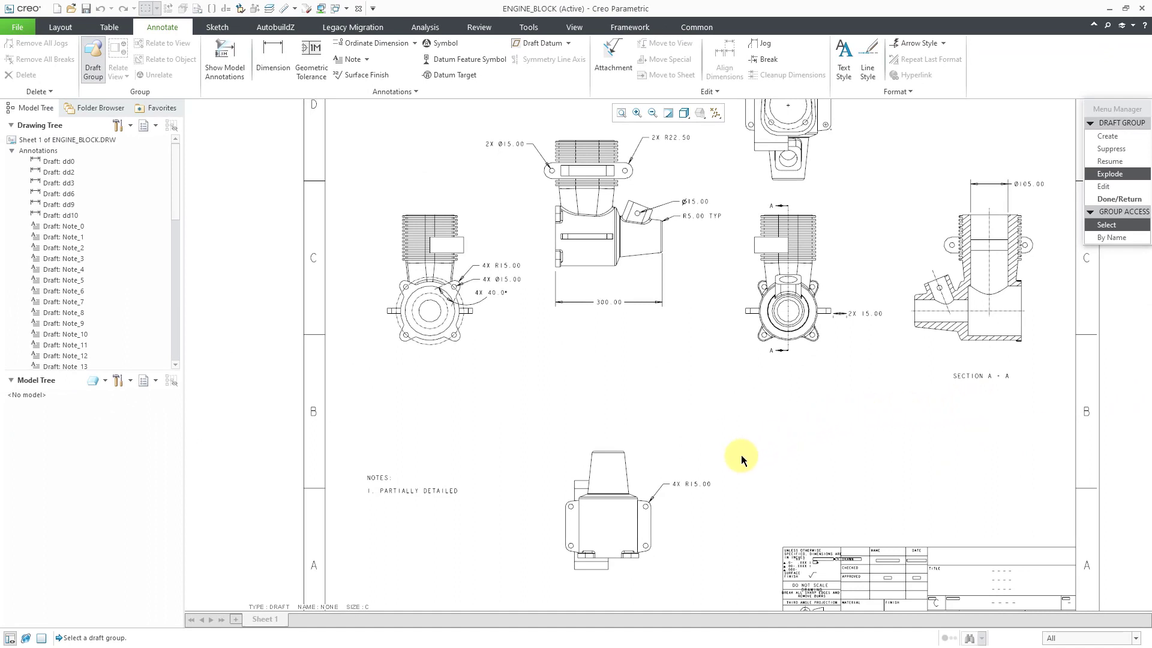
left_click(694, 483)
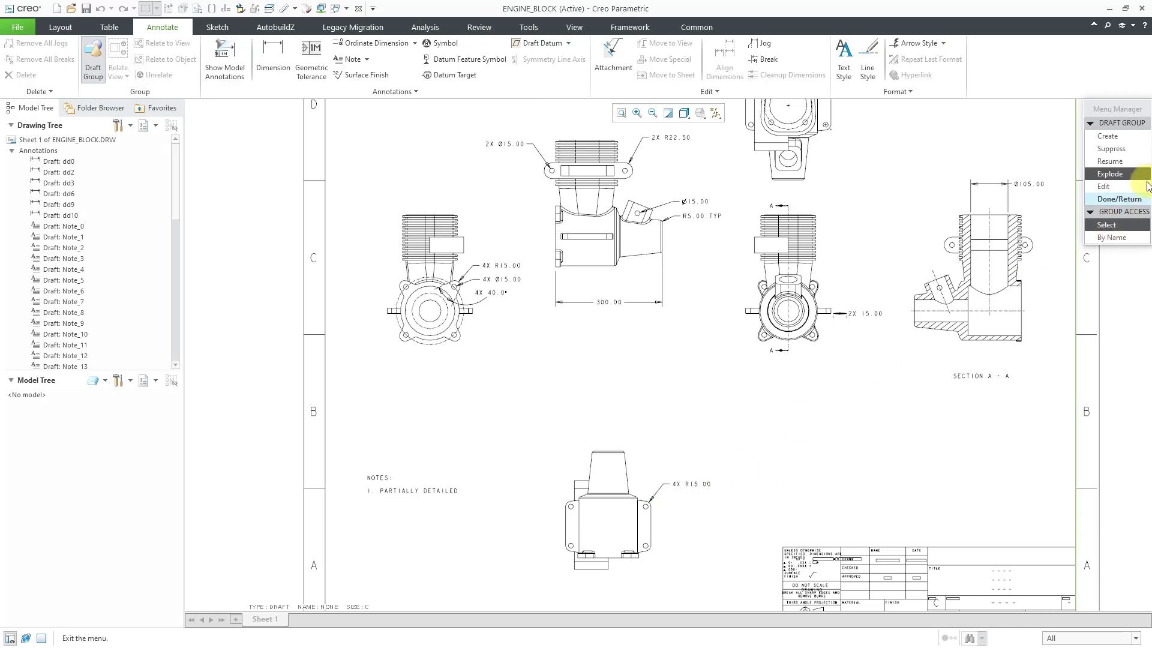
left_click(693, 483)
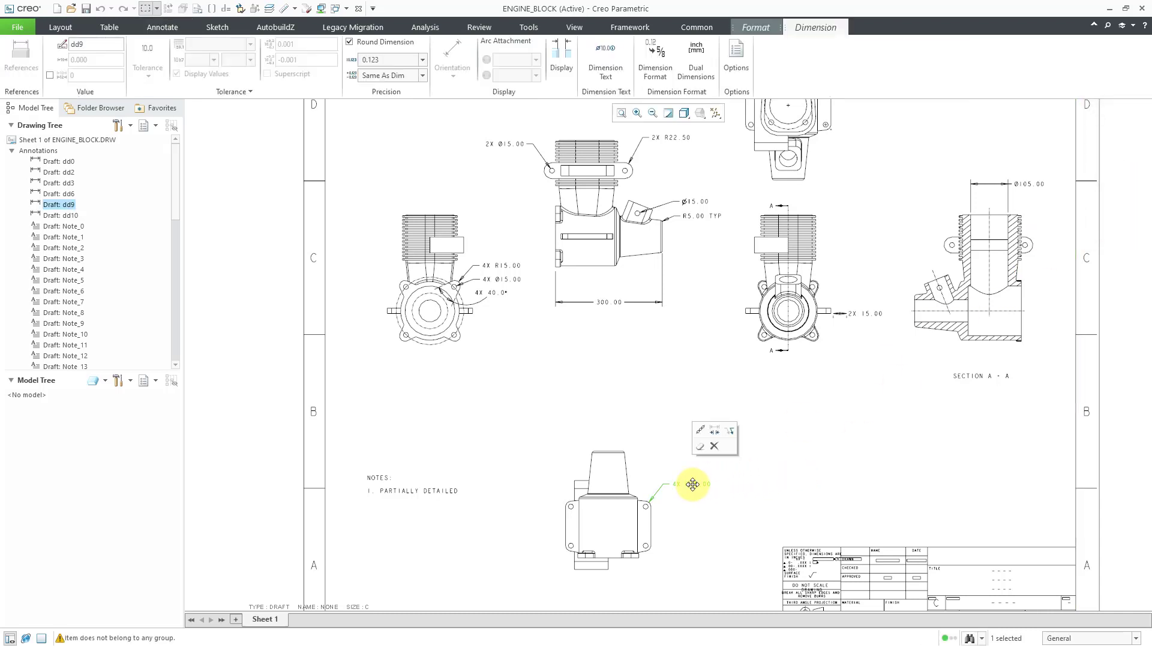
Move the loose 4X R15.00 note to the bottom view's lower right, then show the sketch tools
left_click_drag(691, 484, 657, 447)
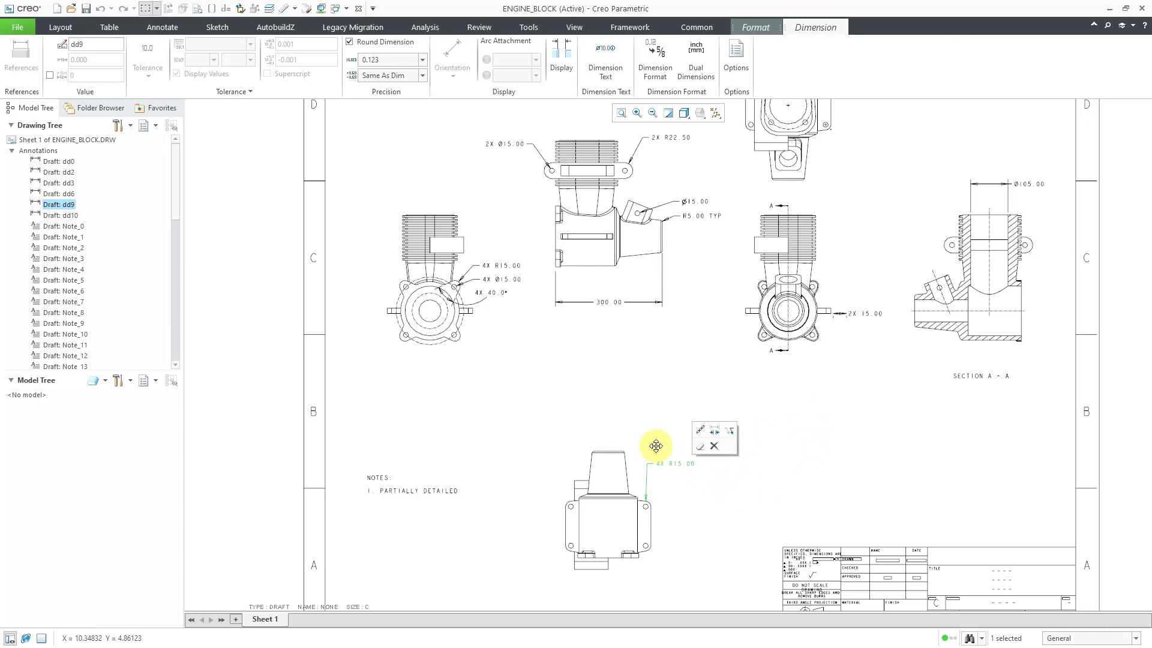
left_click_drag(655, 446, 709, 542)
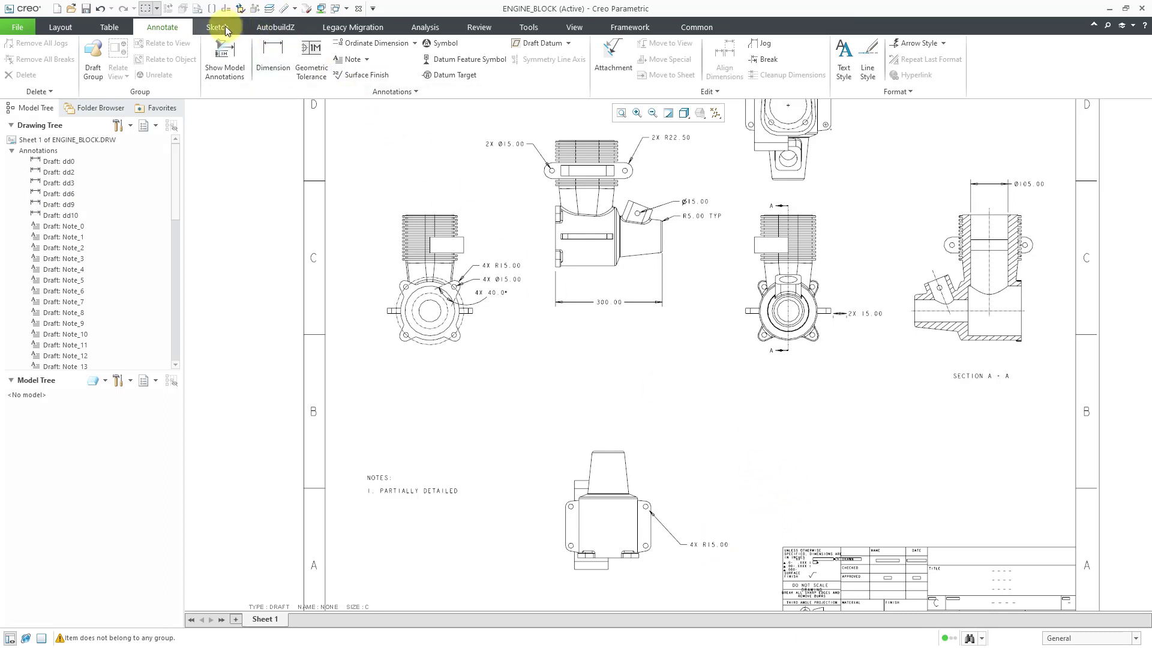
left_click(217, 26)
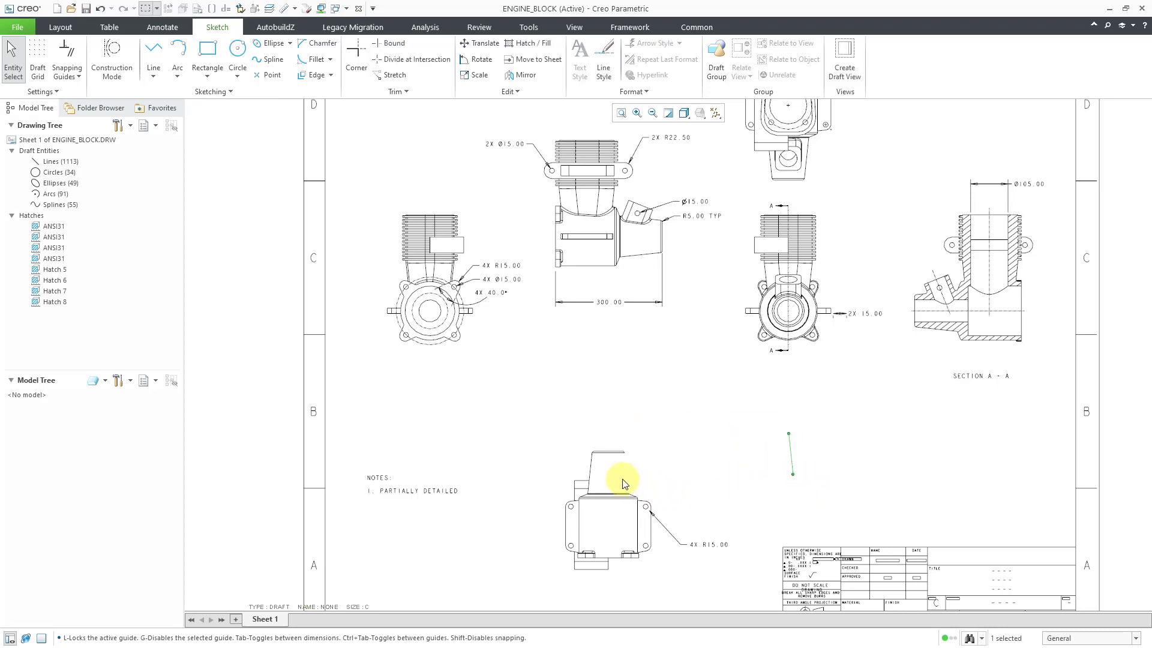
mouse_move(677, 482)
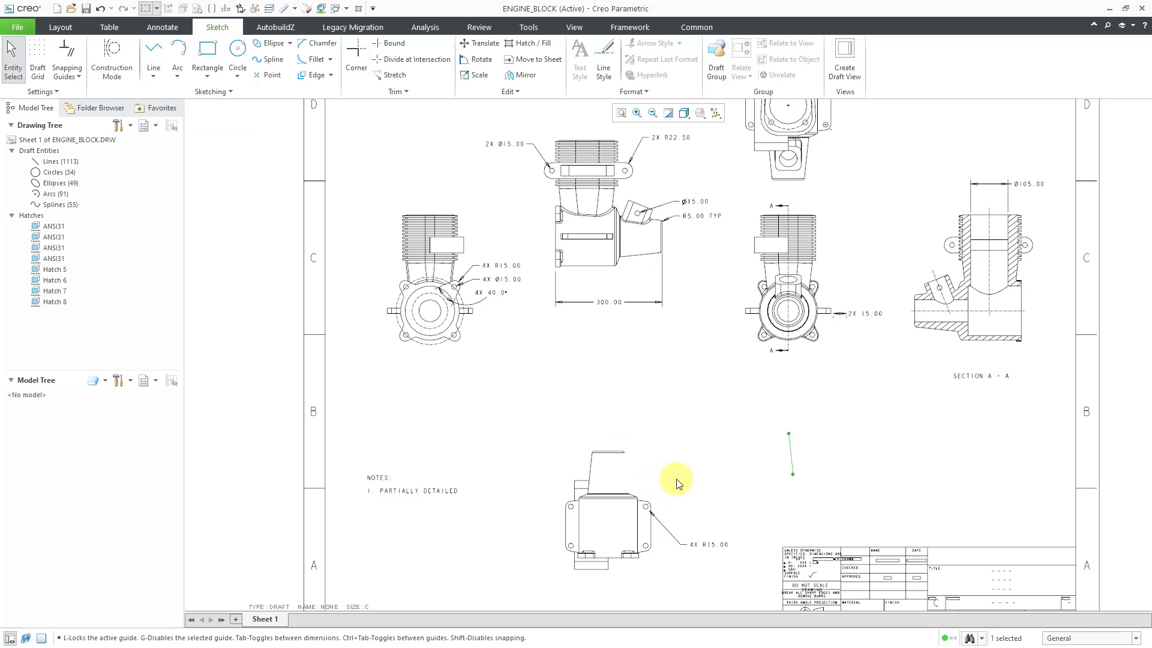